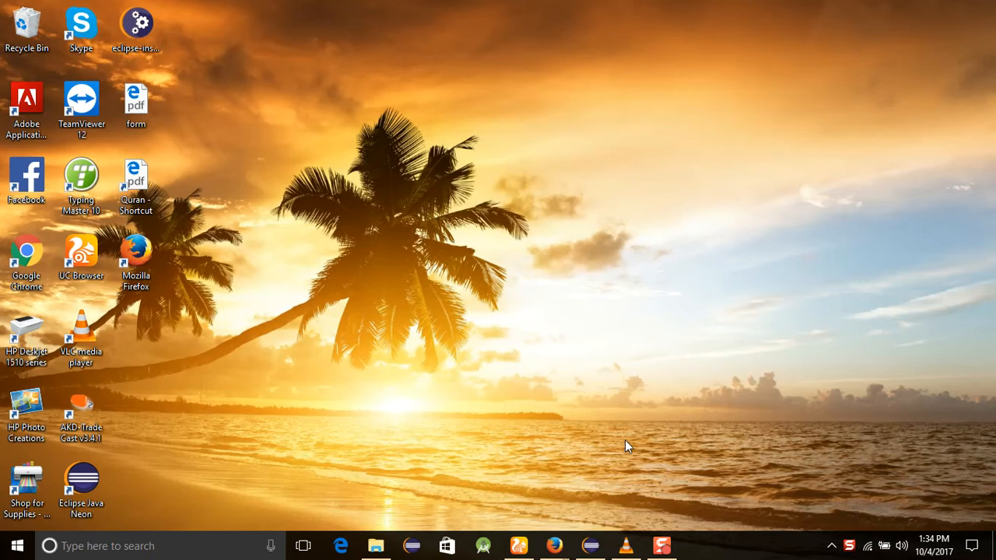
mouse_move(566, 456)
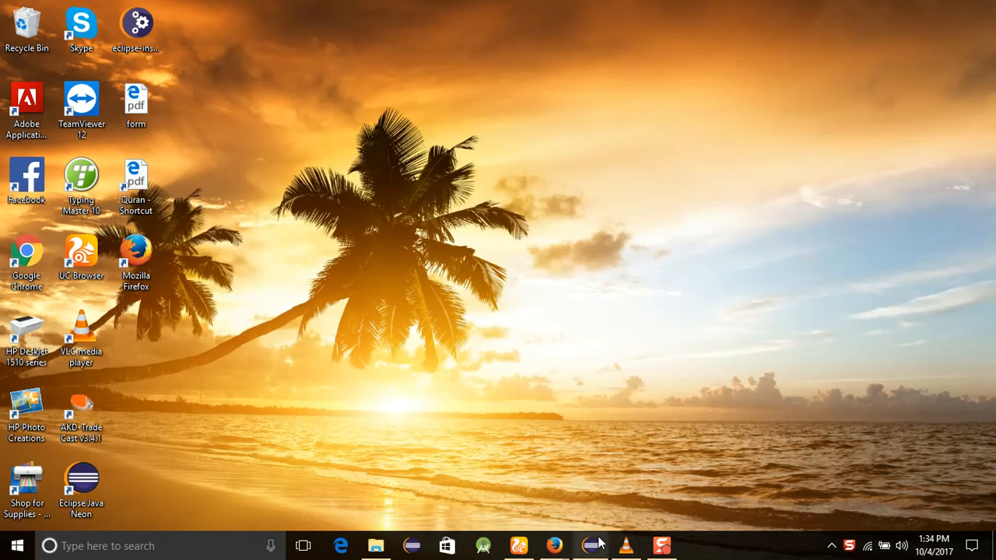
Step: Bring Eclipse forward and run StudentInformation to show the empty student form
left_click(591, 545)
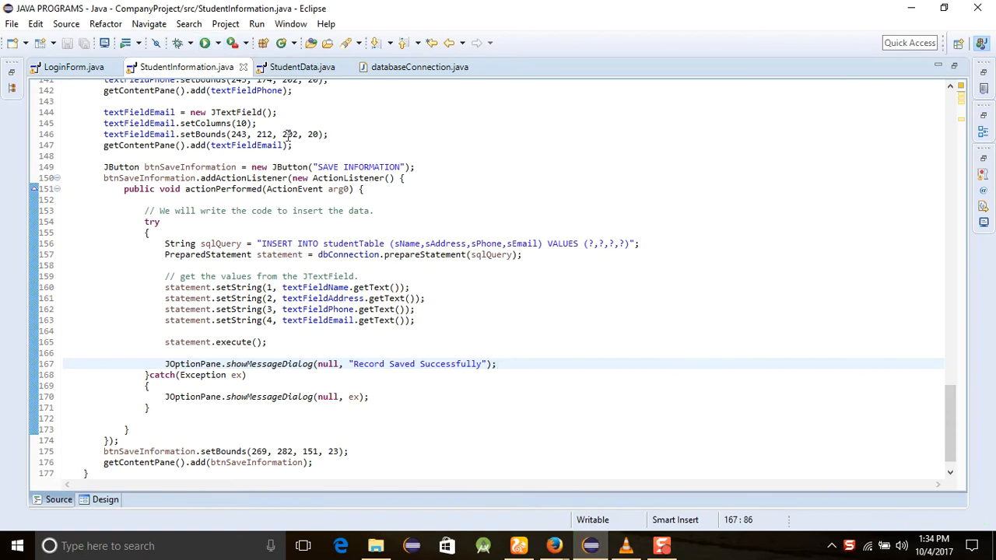
left_click(205, 42)
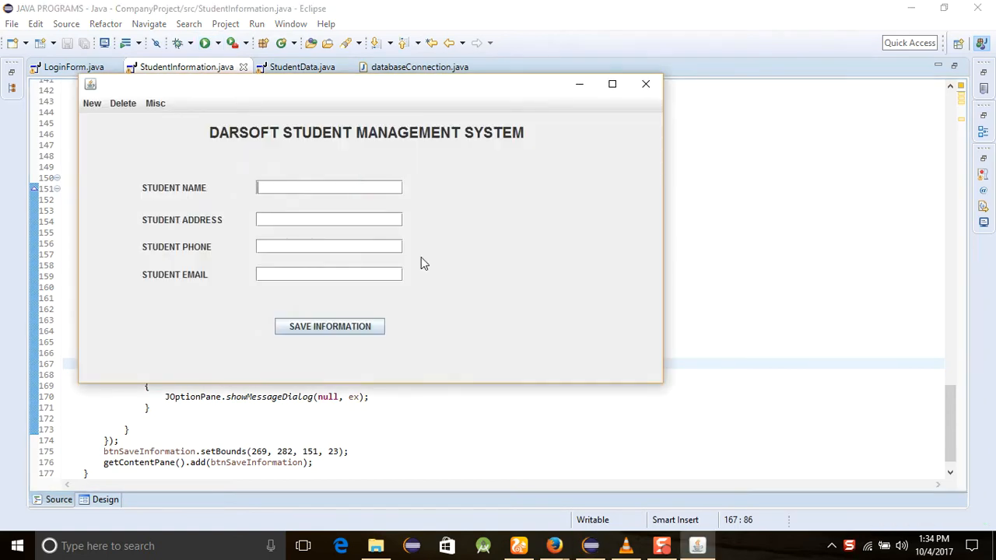
mouse_move(629, 439)
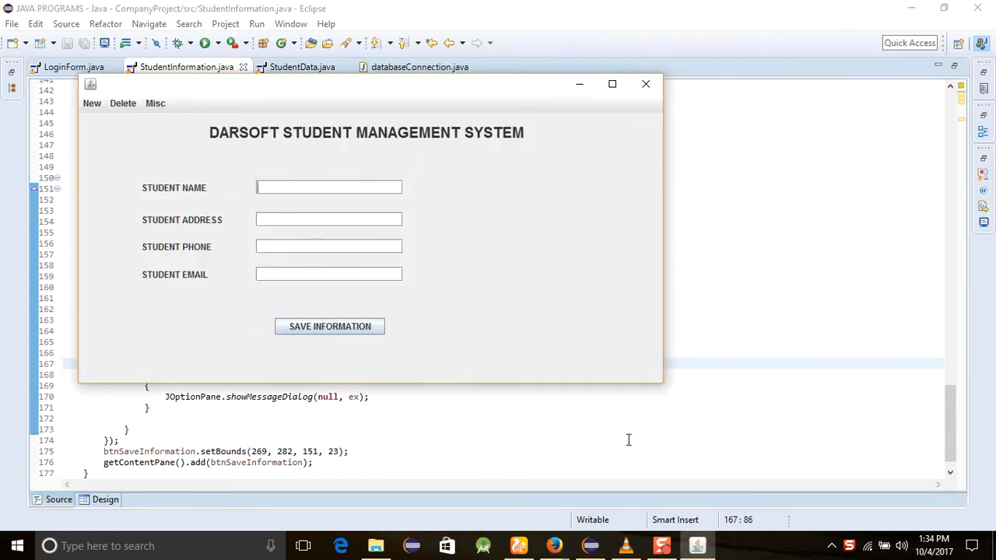
mouse_move(633, 474)
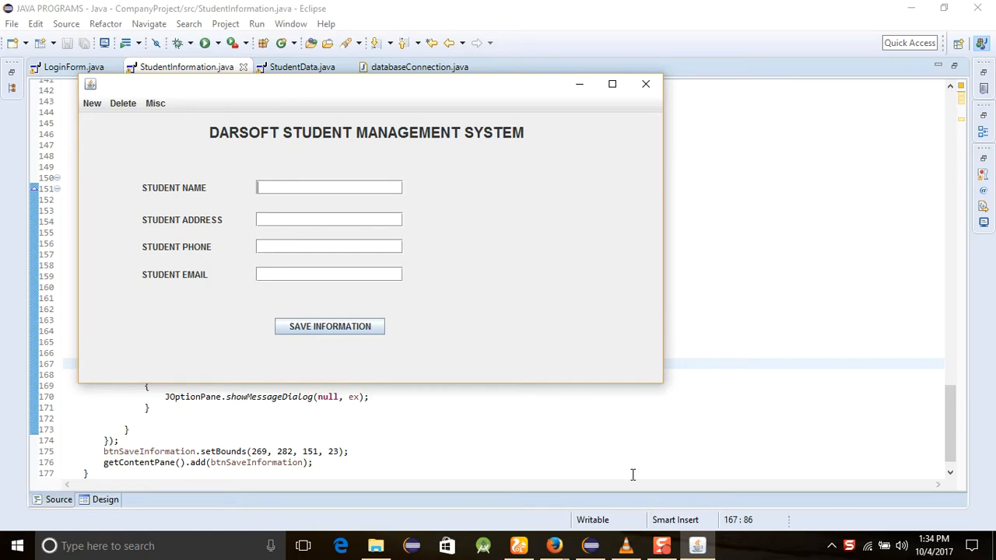
Step: Add a statement.execute() call before the success message in the save handler
left_click(645, 83)
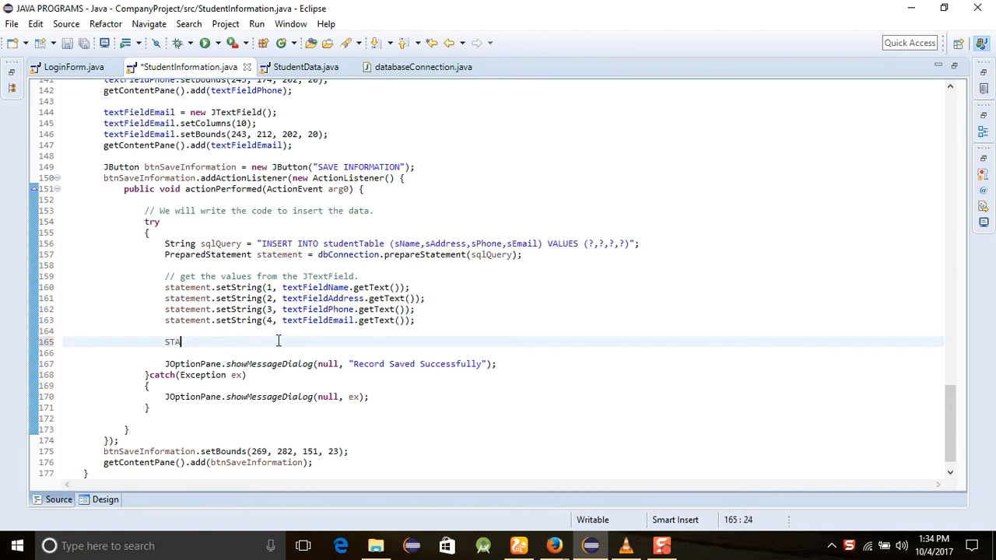
type("statement.")
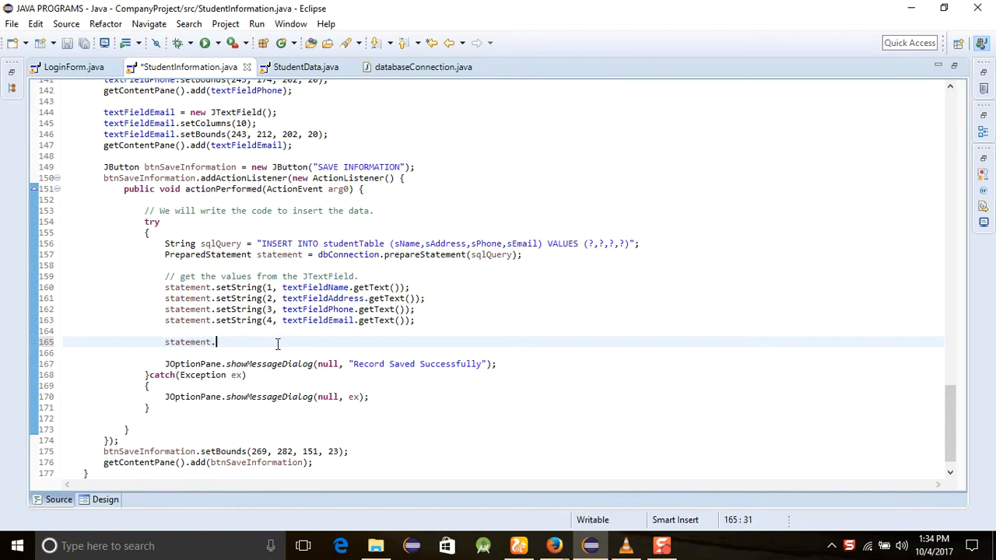
type("ex")
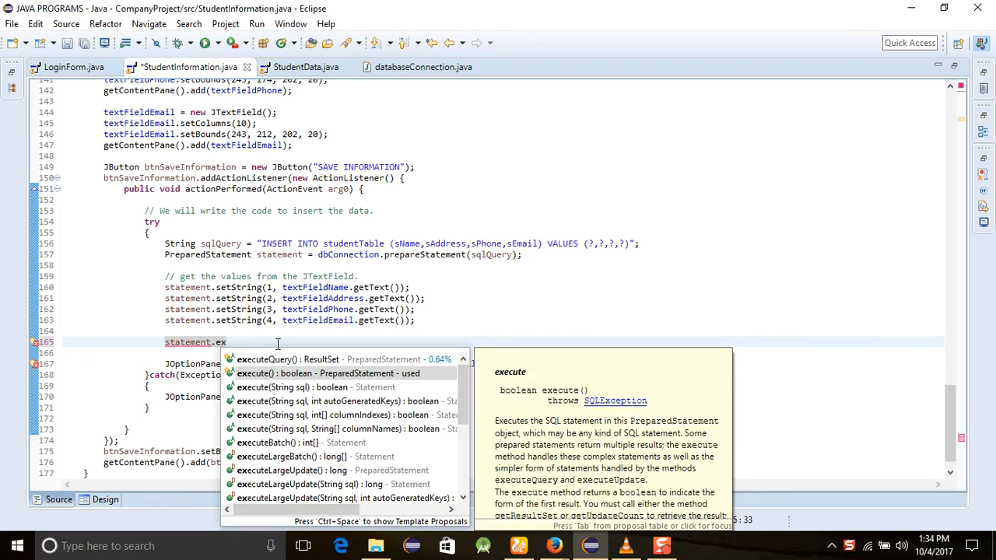
left_click(327, 373)
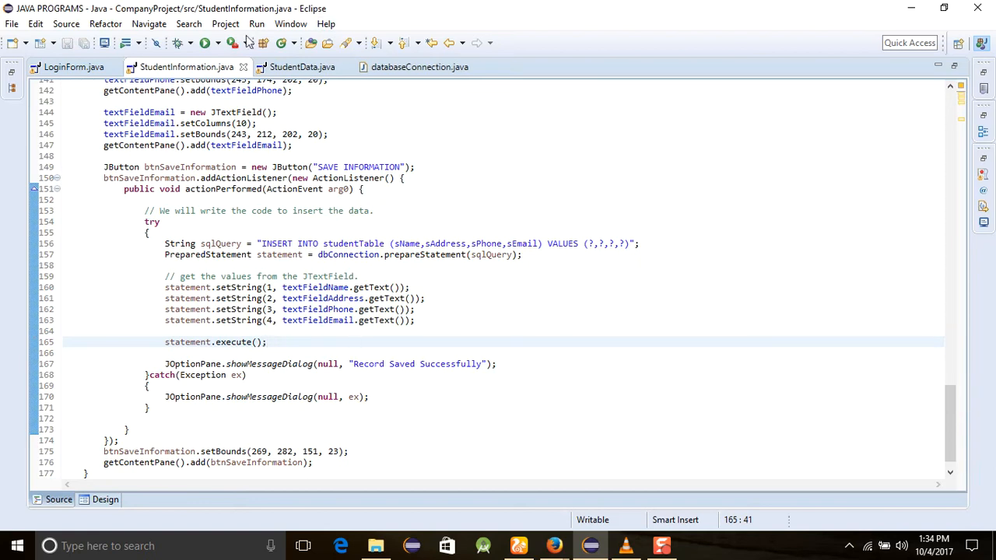
Step: Rerun the student program and switch to SQLite Manager showing studentTable's two records
left_click(208, 43)
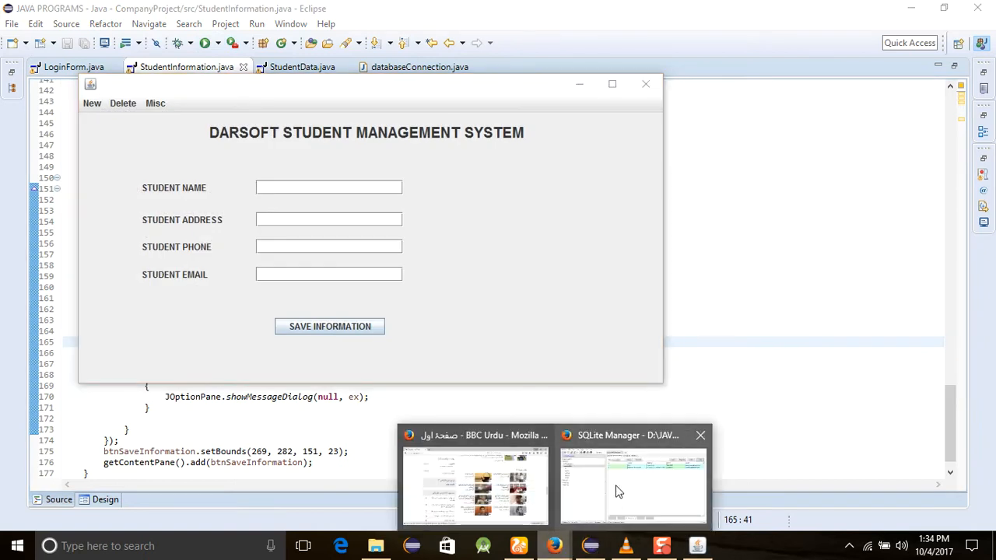
left_click(632, 482)
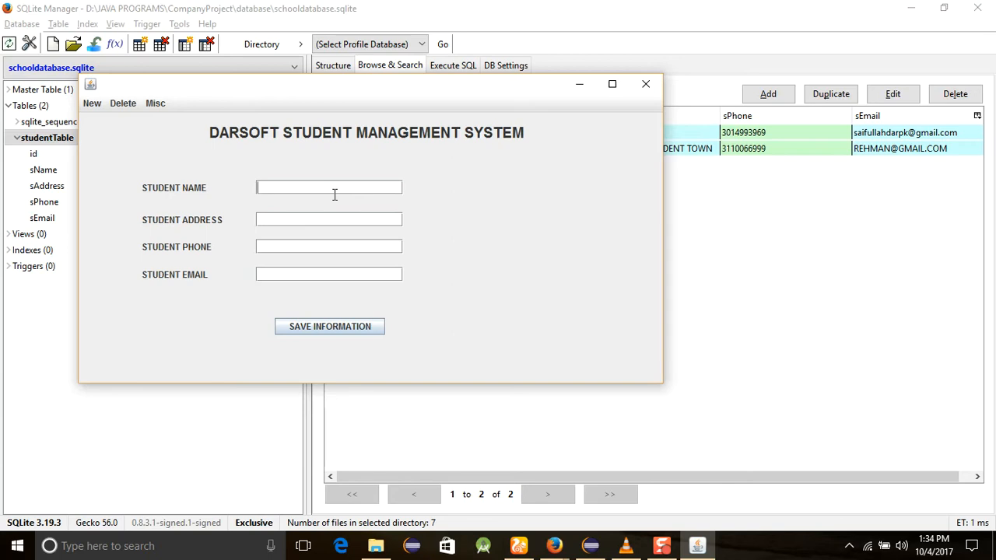
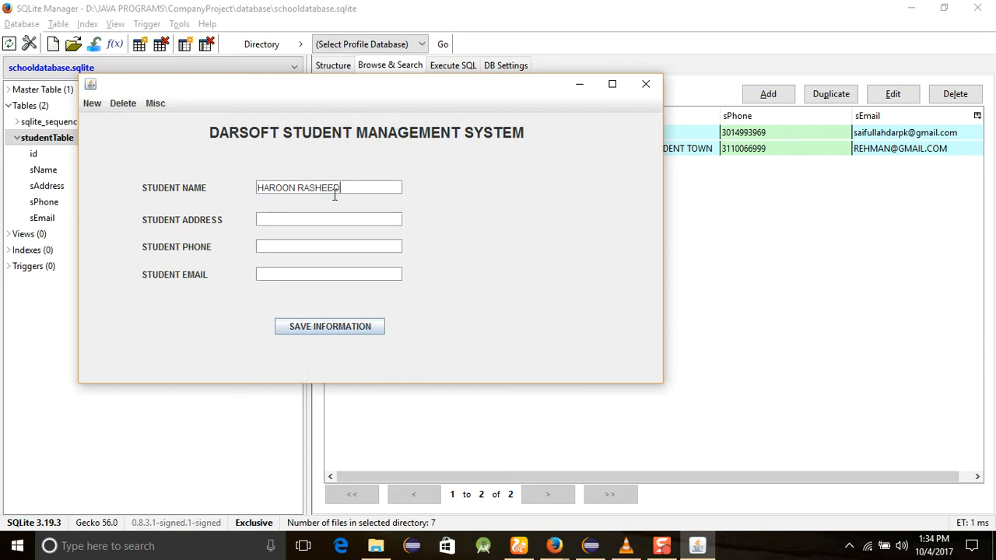
type("ho")
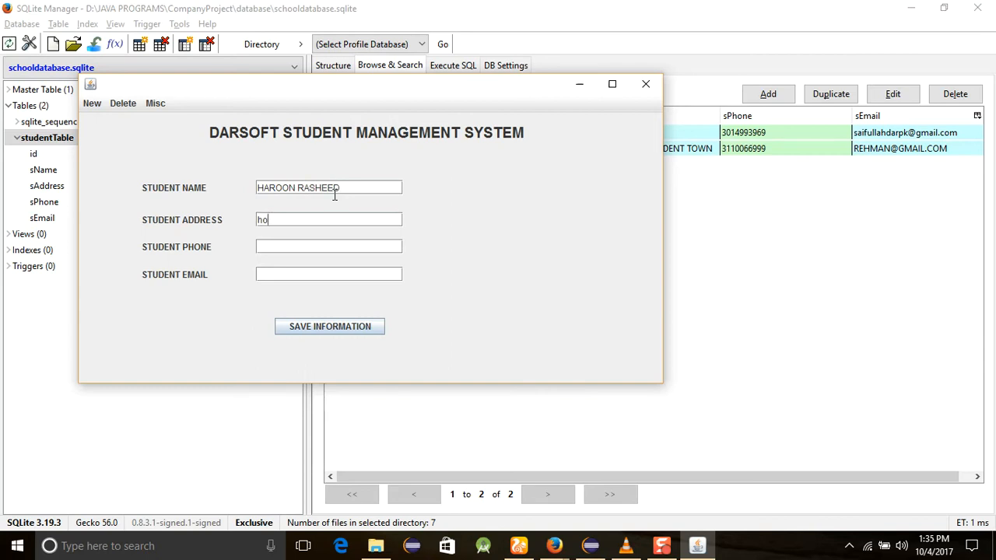
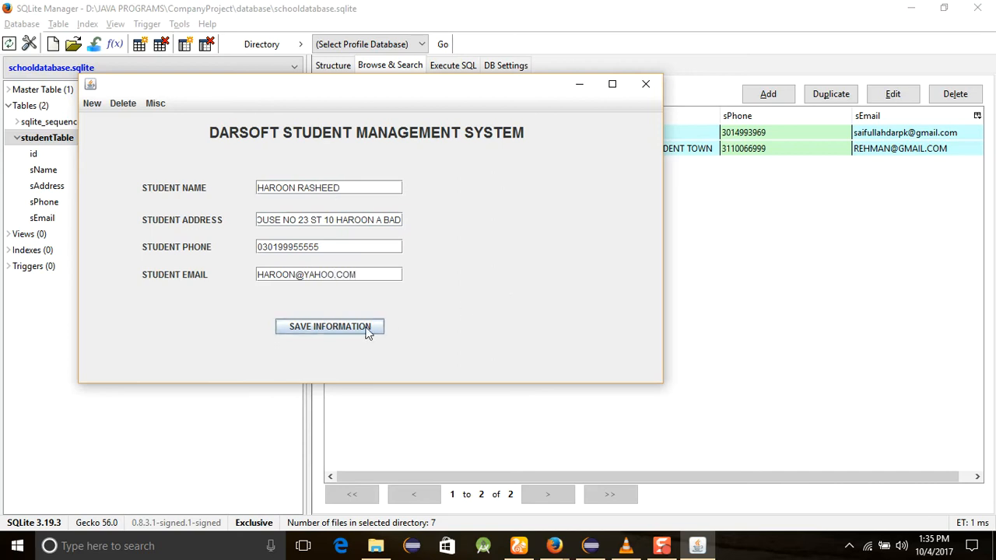
Step: Save the new student record, dismiss the confirmation and close the form window
left_click(329, 326)
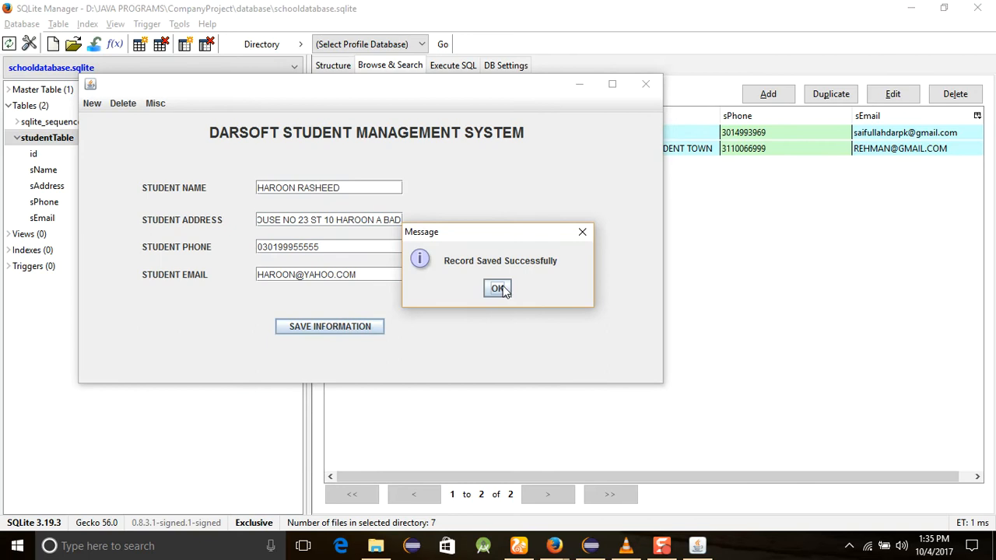
left_click(497, 288)
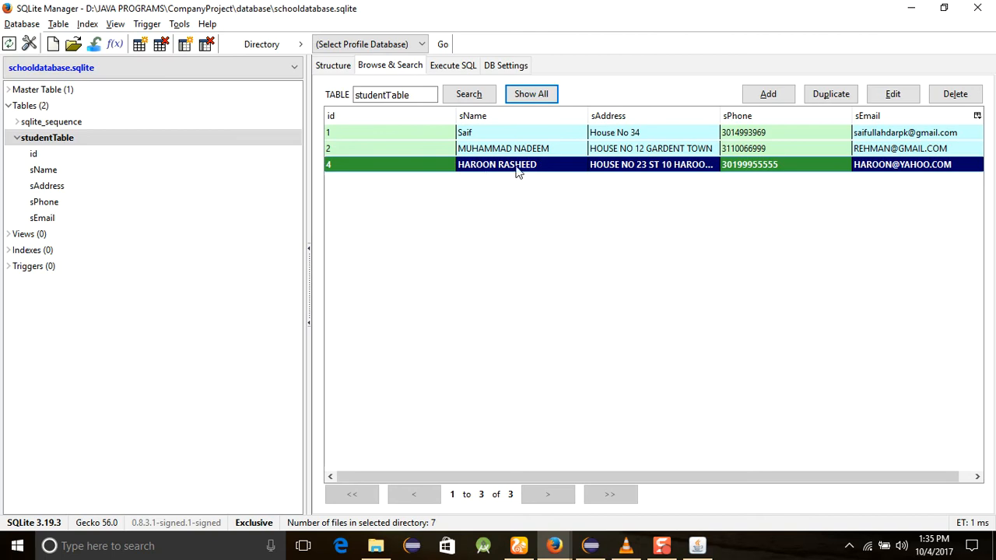
mouse_move(617, 219)
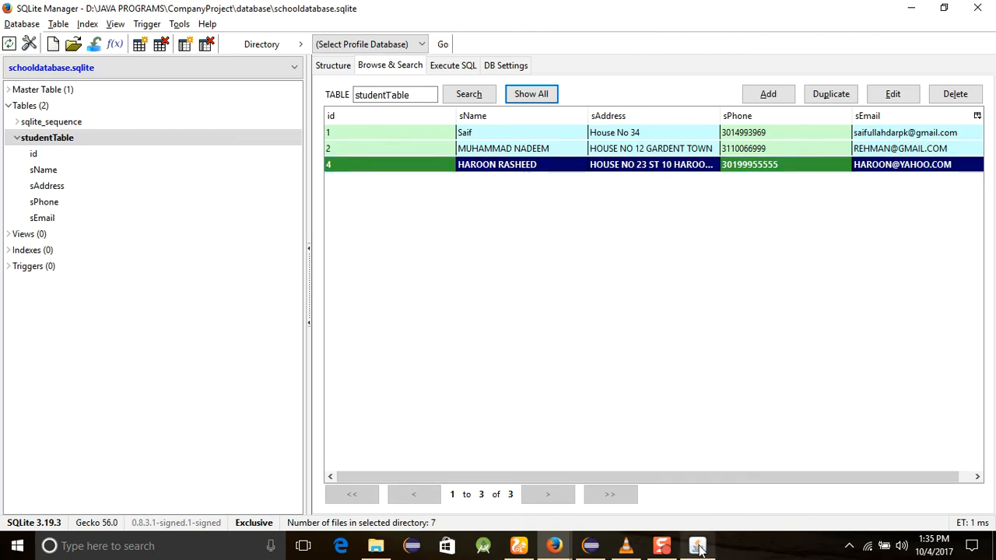
left_click(697, 545)
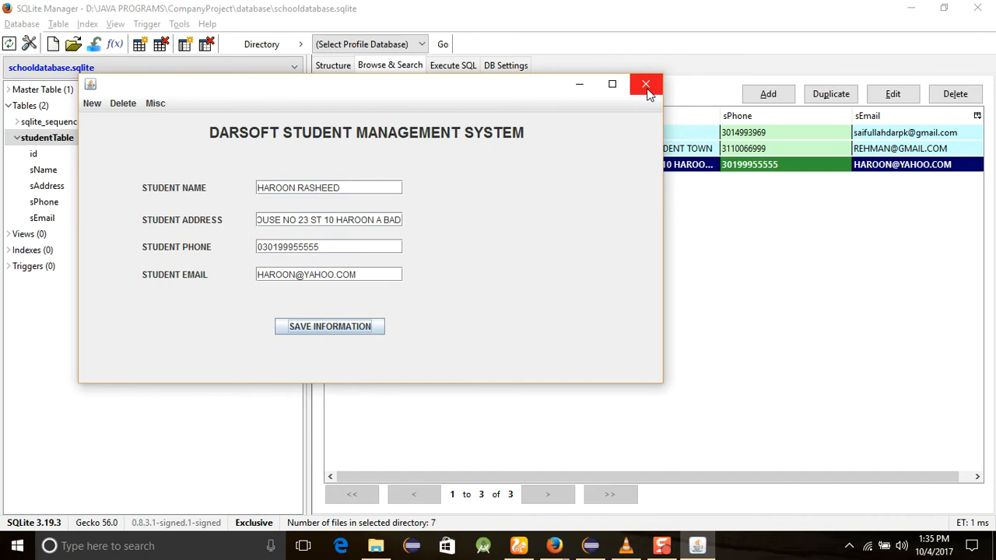
left_click(645, 84)
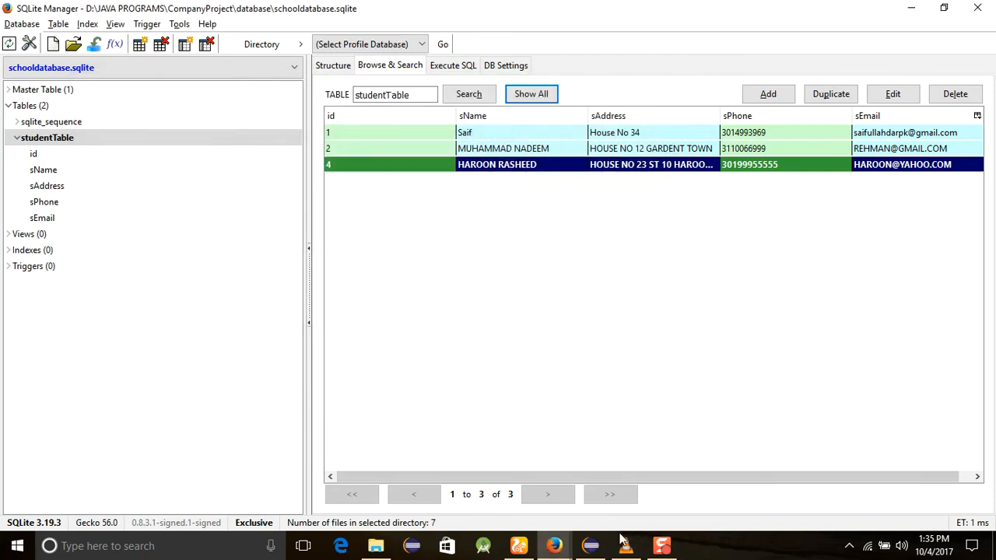
Step: Return to Eclipse and show StudentInformation in the Design view
left_click(590, 545)
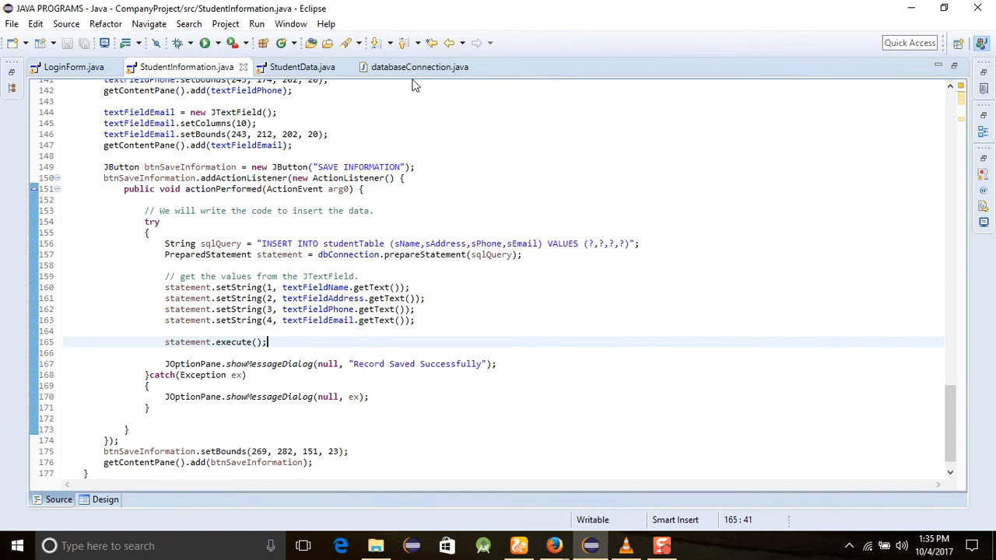
mouse_move(302, 67)
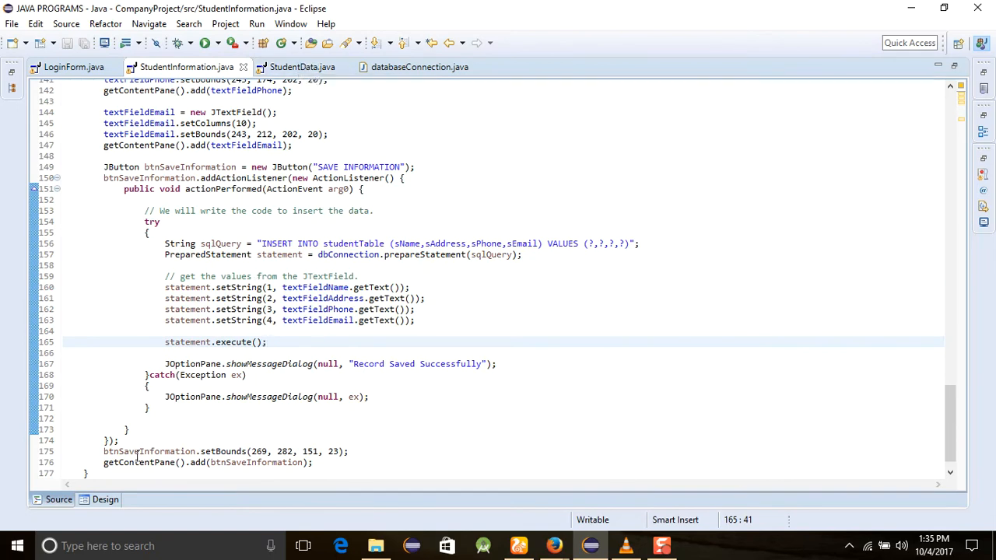
left_click(105, 499)
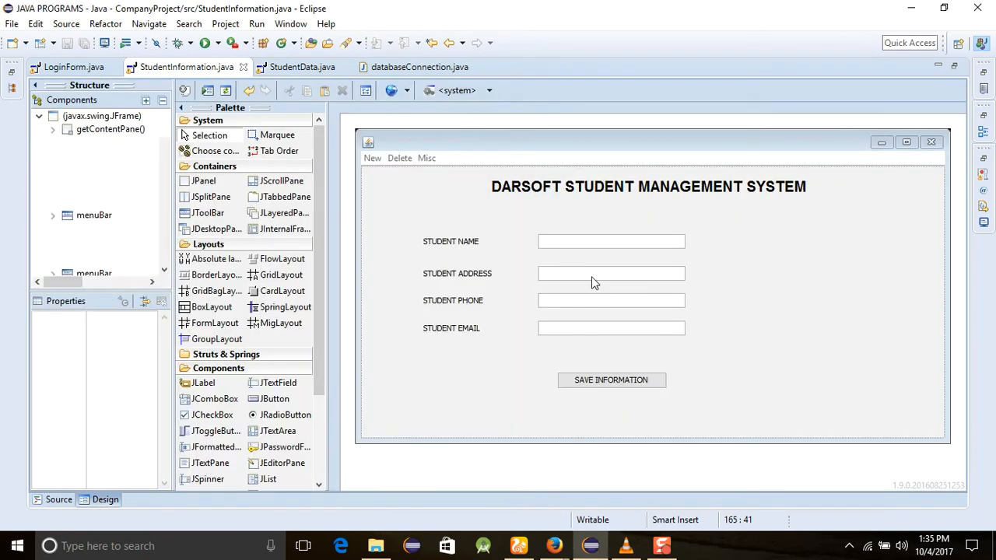
Step: Widen textFieldAddress so it extends well past the other student fields
left_click(611, 273)
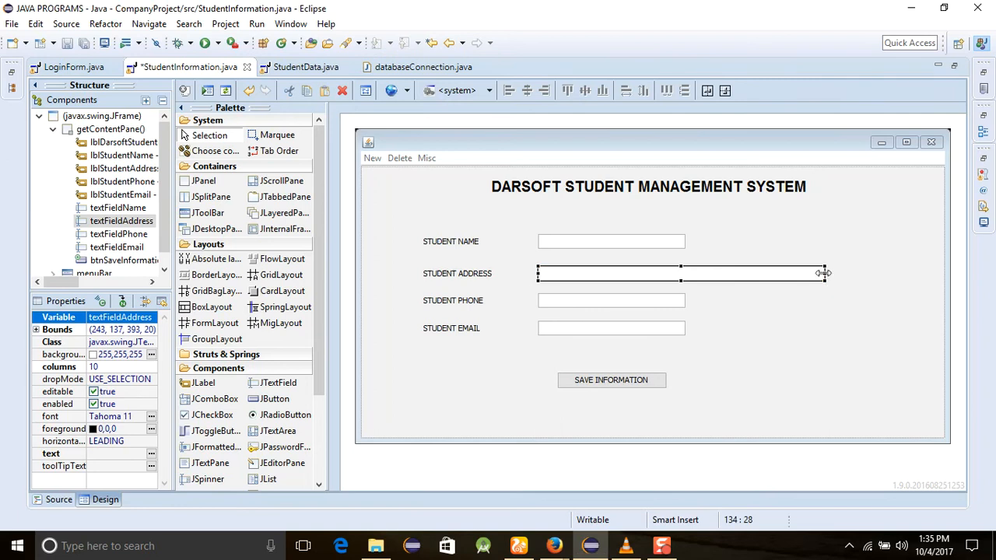
left_click_drag(824, 273, 903, 273)
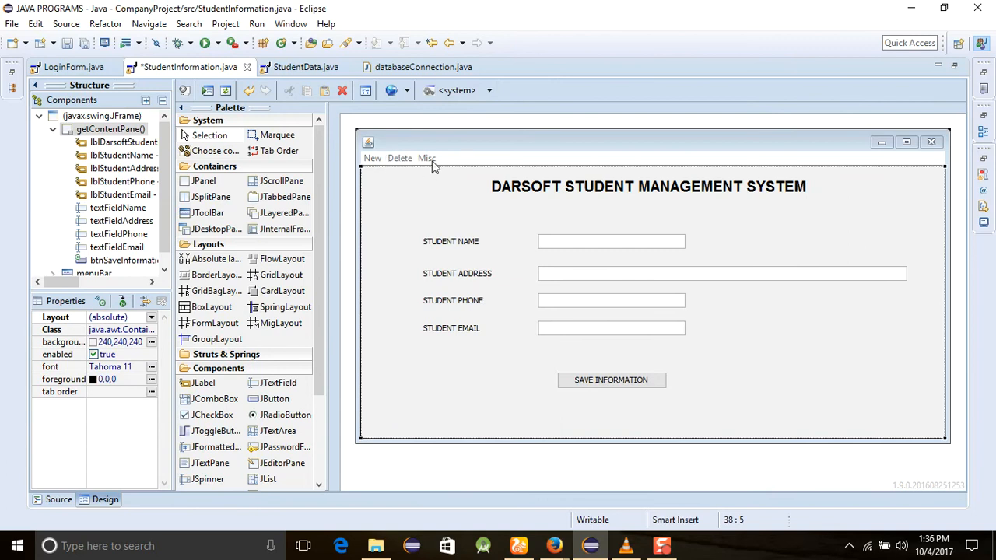
Step: Add a JMenu named 'View' between New and Delete in the form's menu bar
left_click(372, 158)
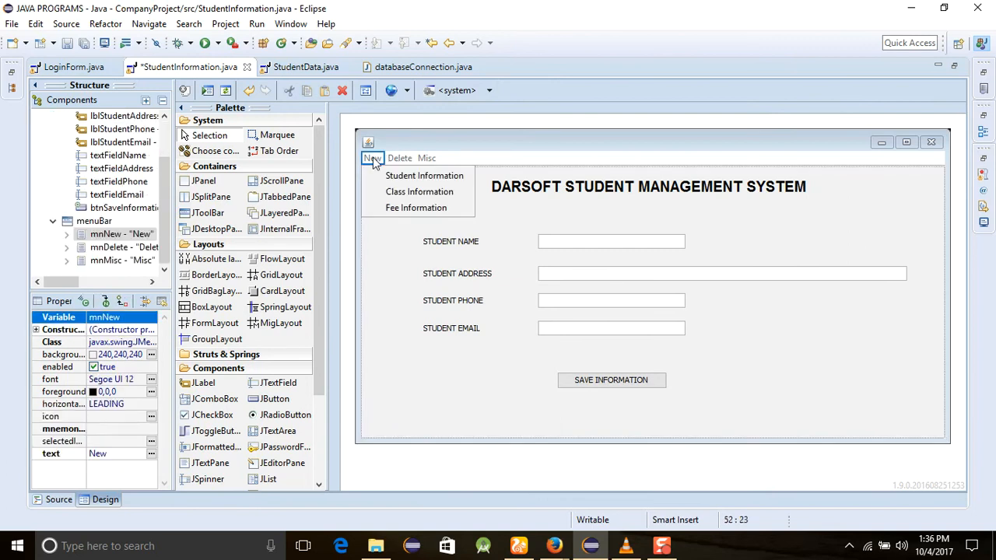
mouse_move(236, 397)
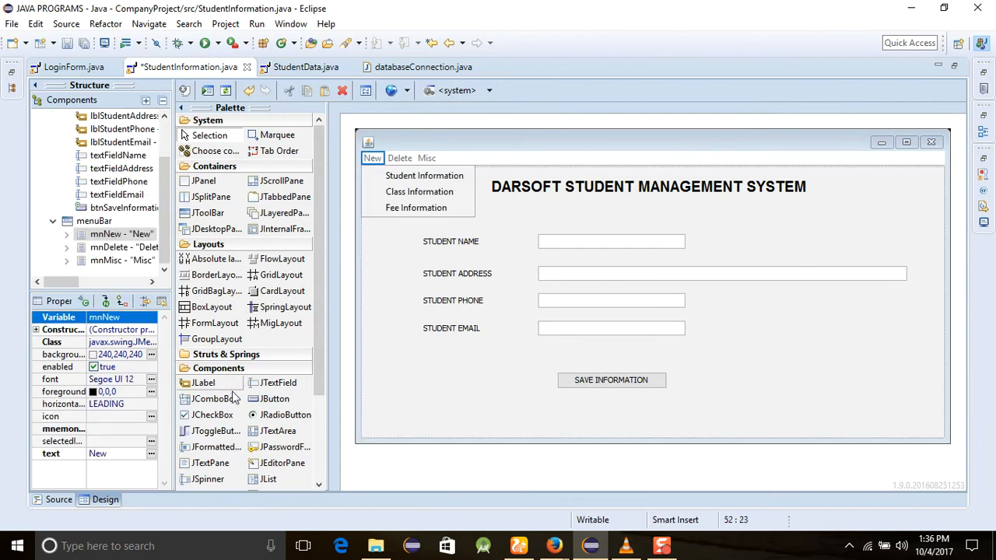
scroll("down", 3)
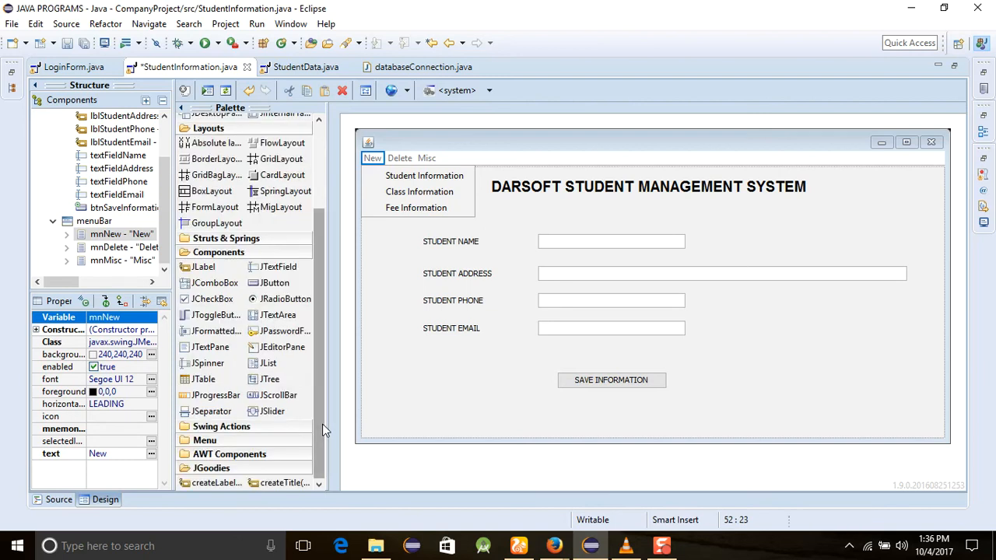
mouse_move(236, 446)
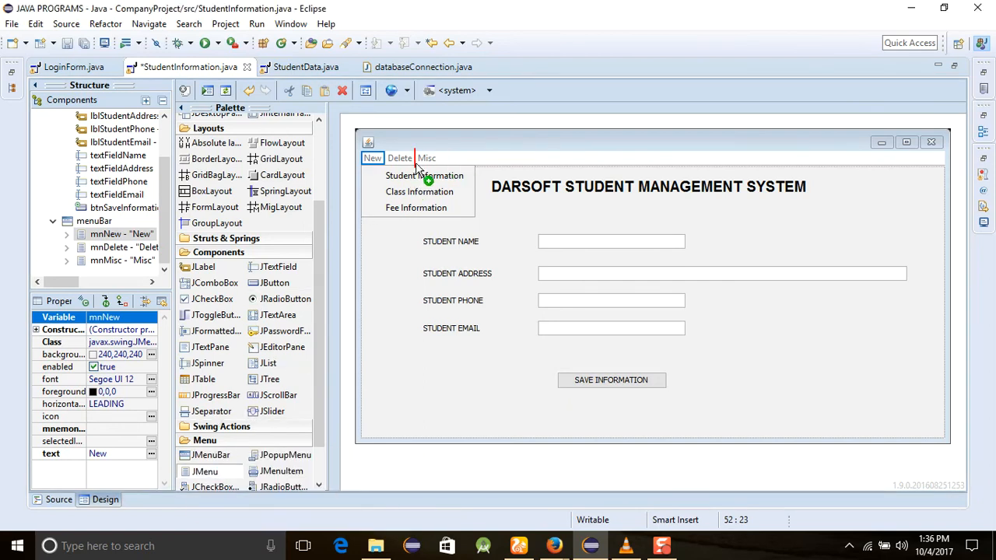
mouse_move(389, 169)
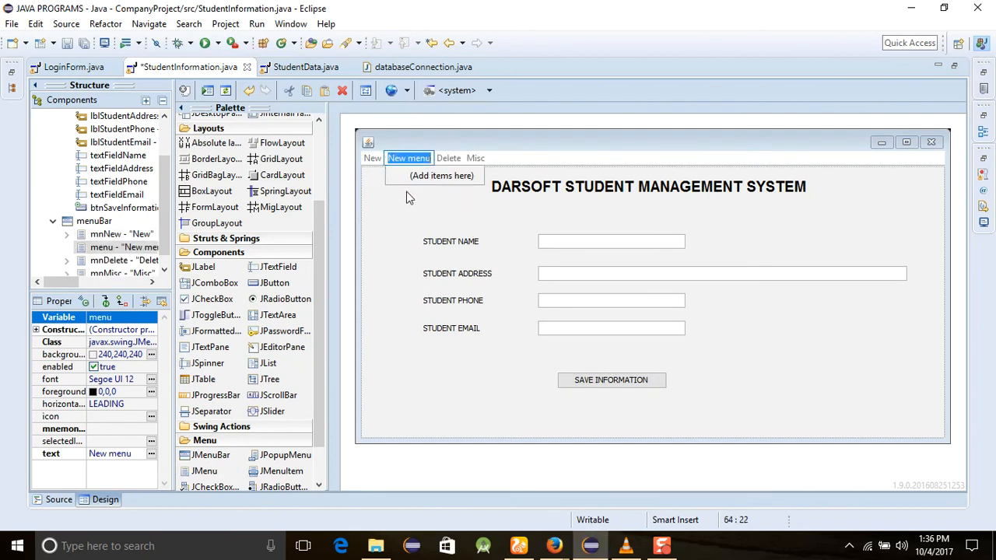
type("VIEW")
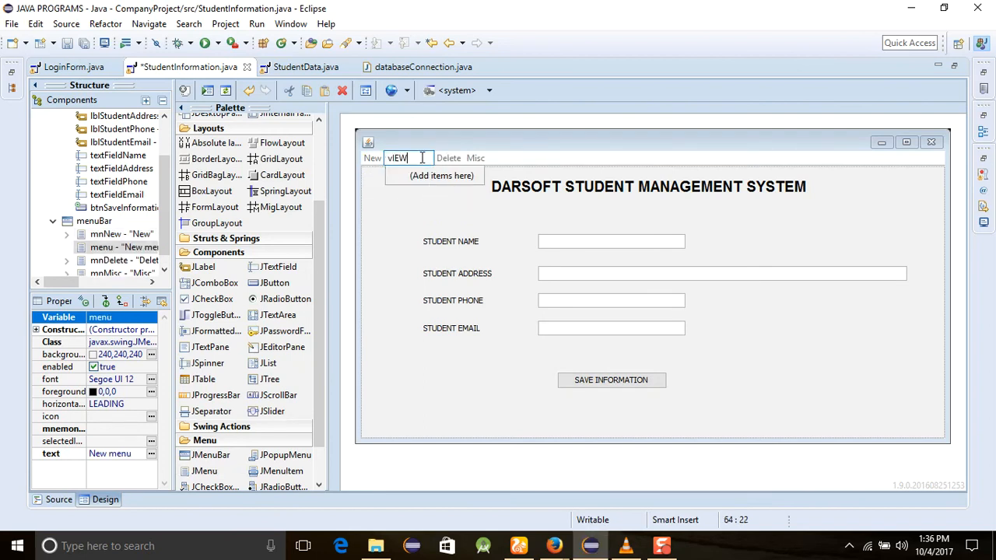
type("View")
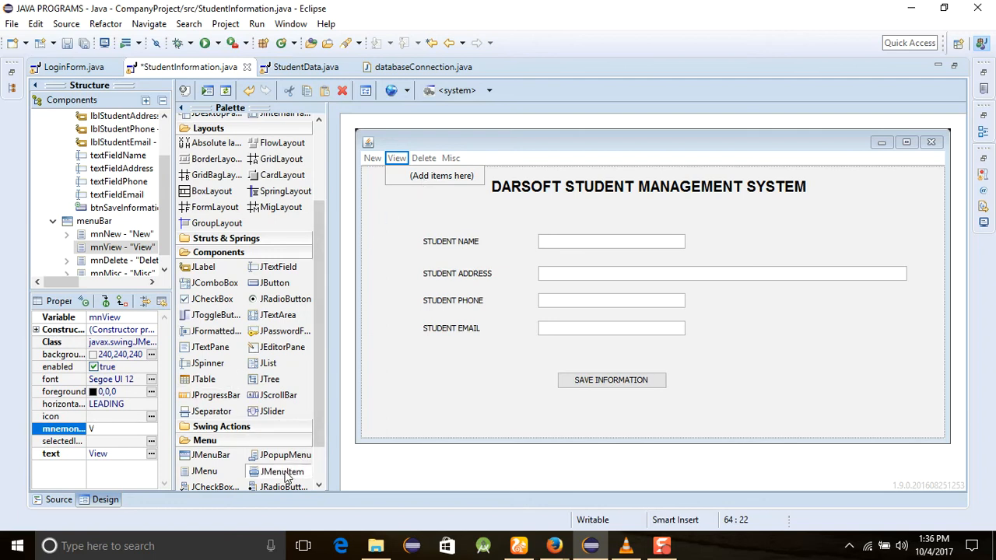
Step: Add a JMenuItem labelled 'Student Inormation' to the View menu
left_click(281, 471)
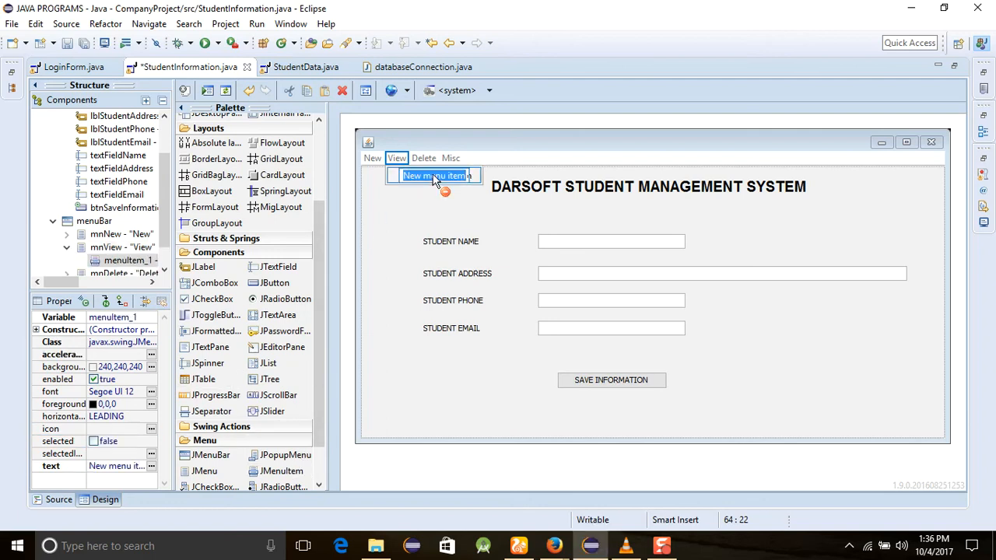
type("Disp")
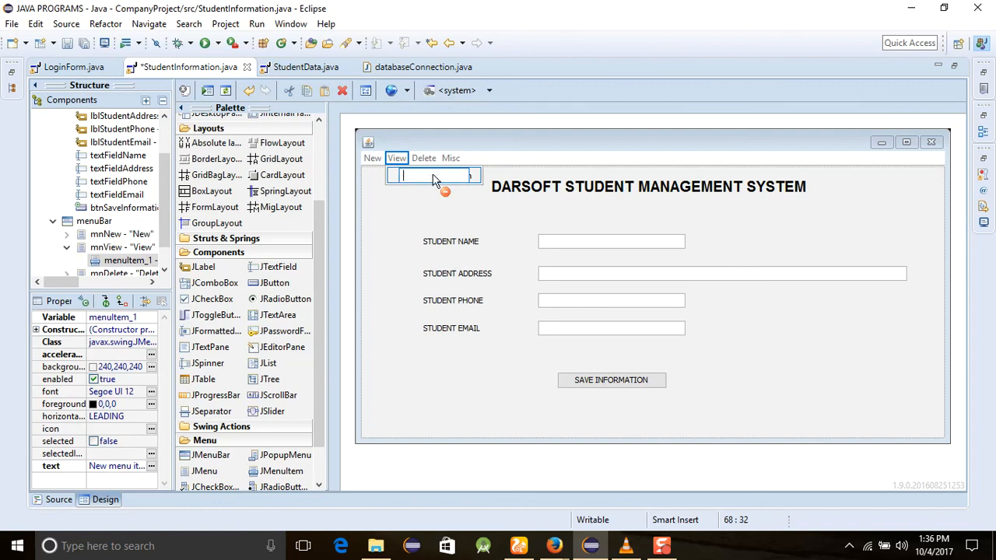
type("Student Inormation")
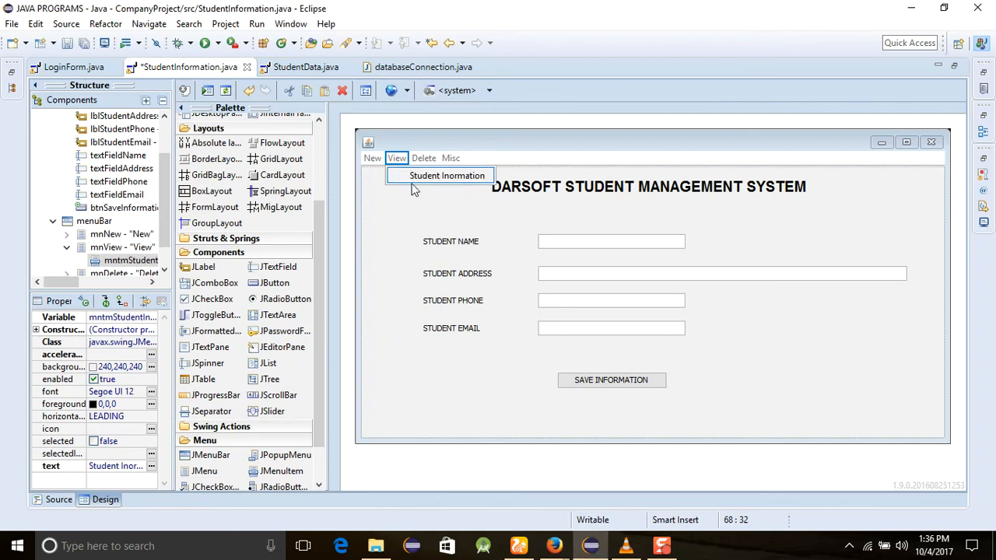
left_click(412, 198)
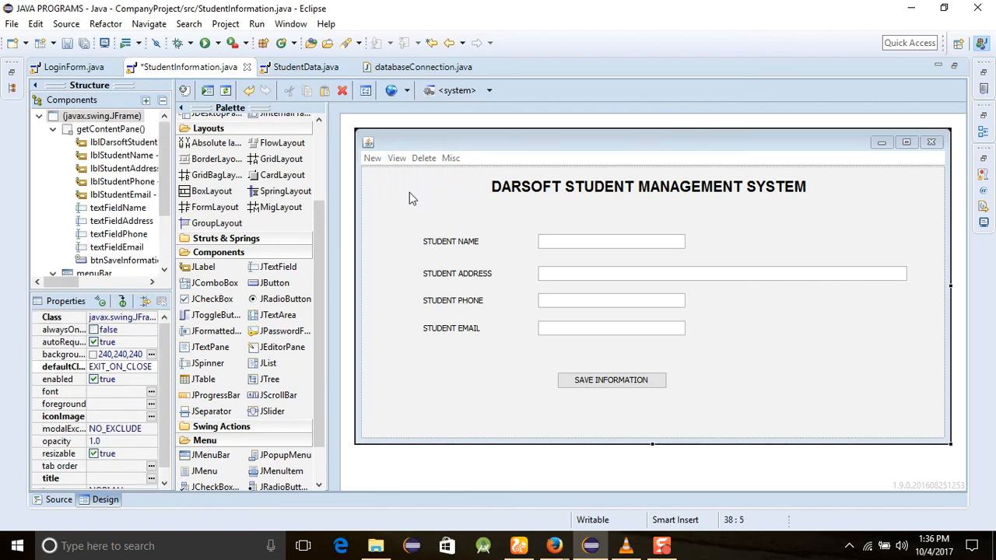
Step: Review the View, New and Delete menus of the form
left_click(396, 158)
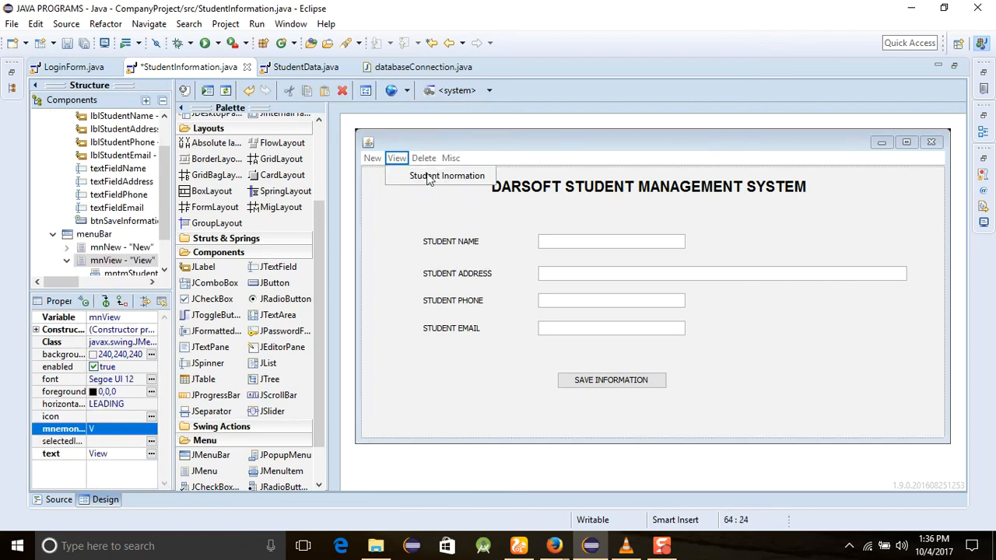
left_click(446, 175)
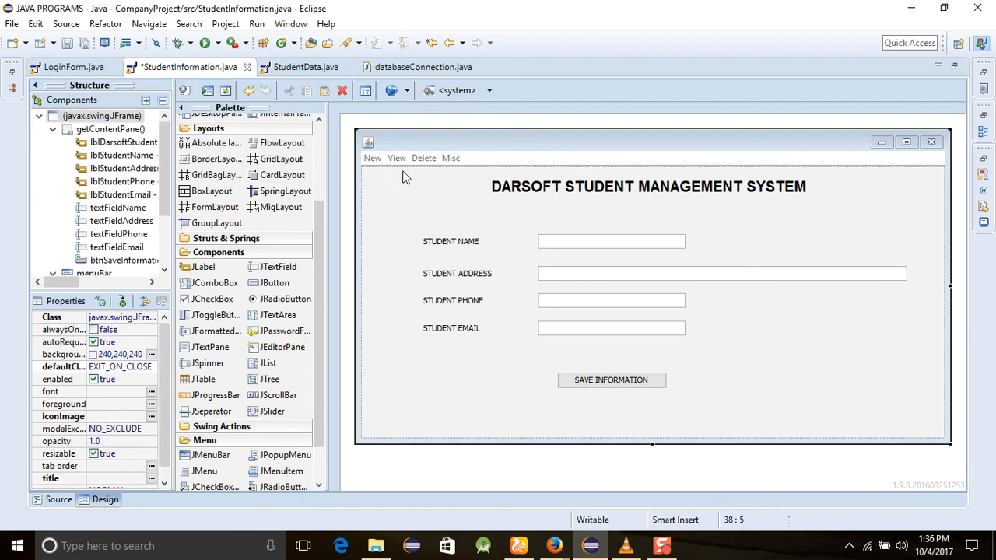
left_click(372, 158)
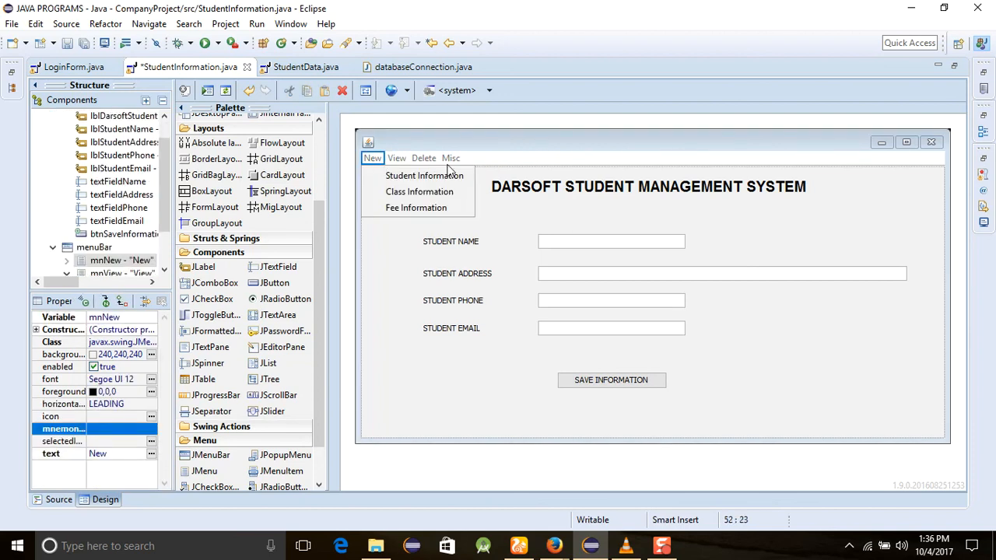
left_click(423, 157)
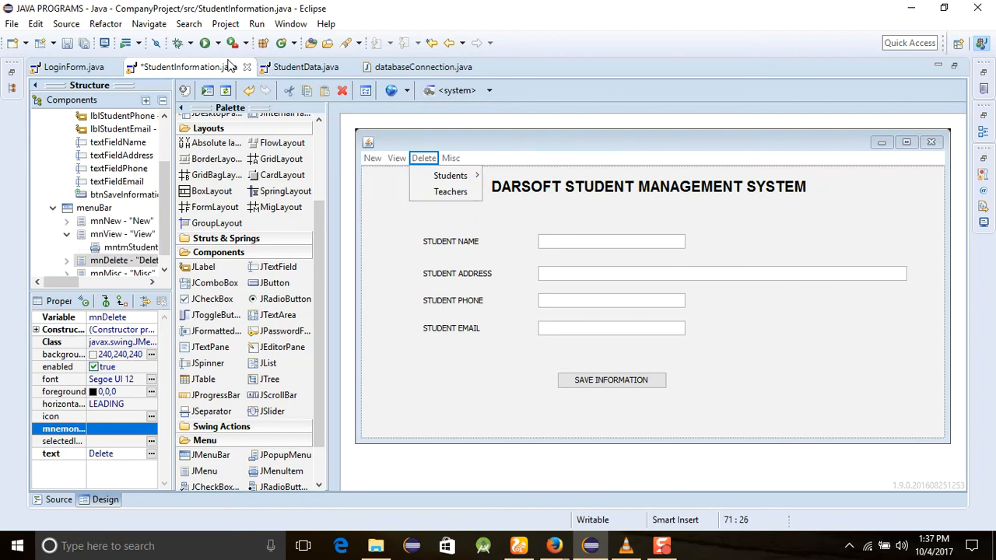
mouse_move(396, 128)
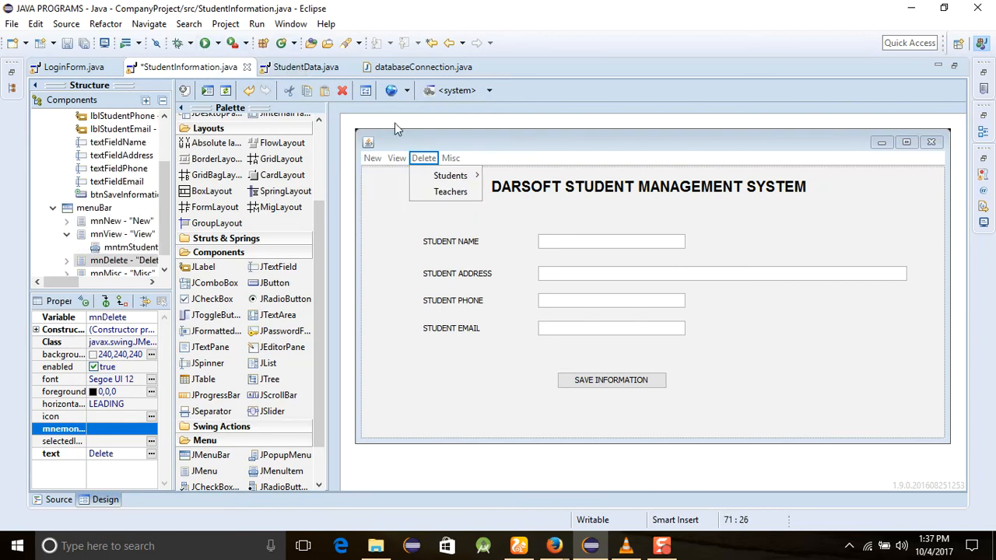
Step: Run StudentData, confirm the connection, list the three student records and close it
left_click(305, 66)
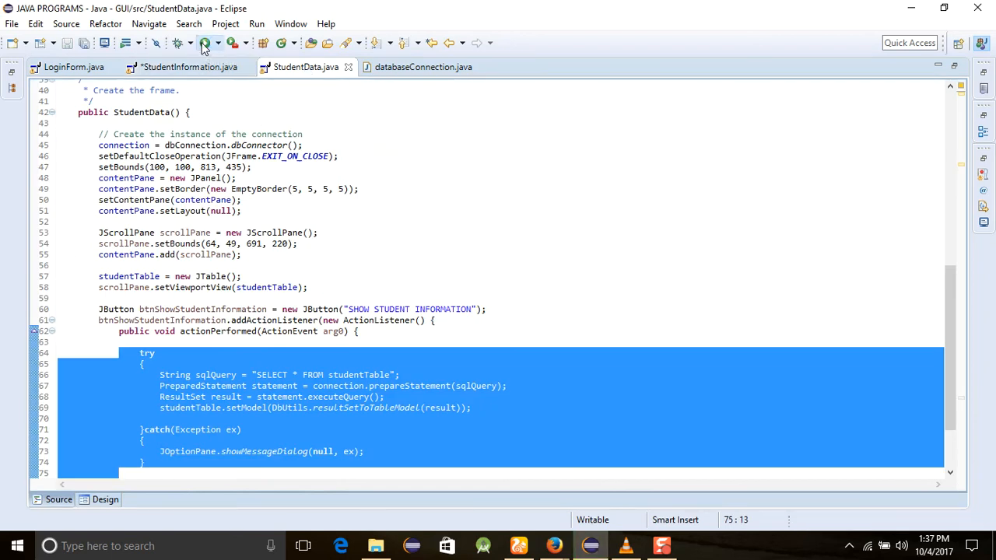
left_click(204, 43)
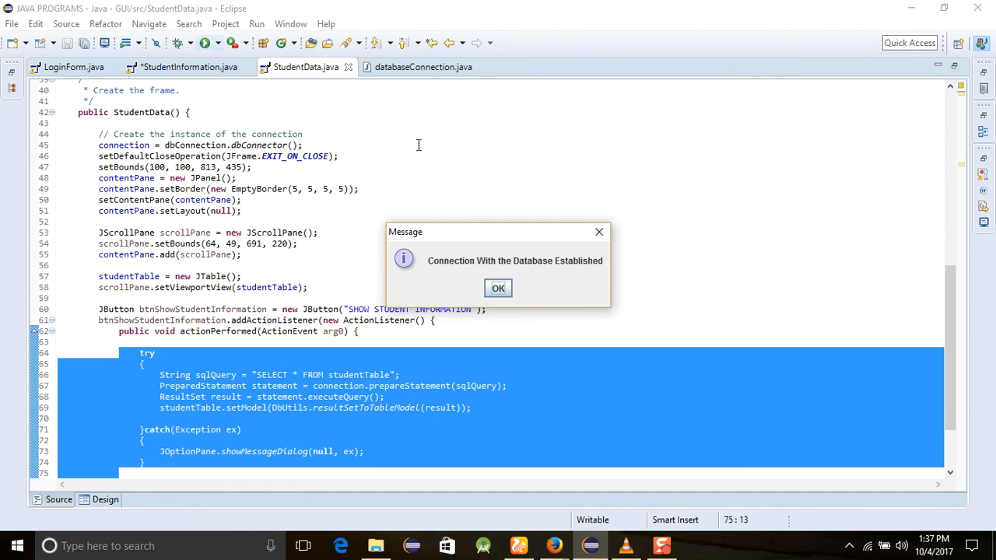
left_click(497, 288)
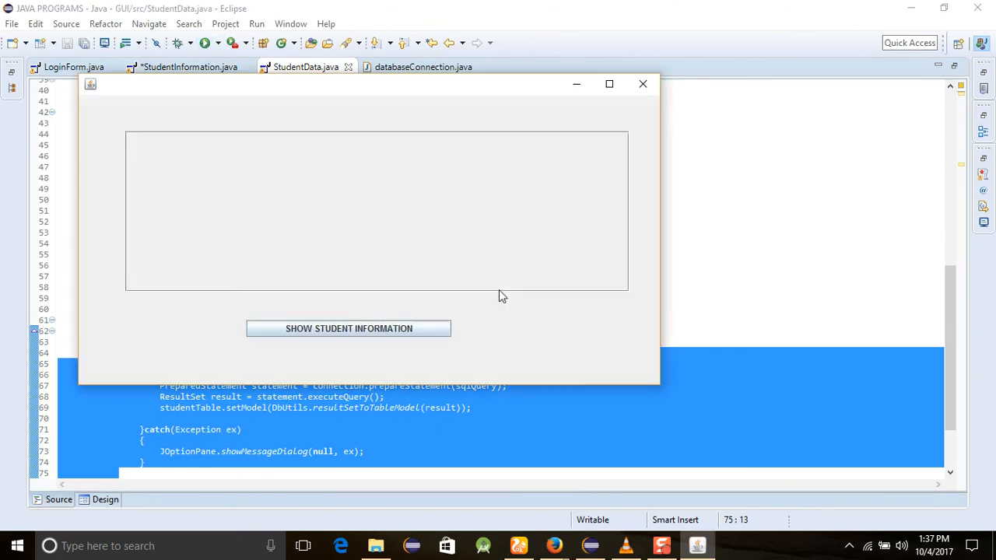
left_click(349, 328)
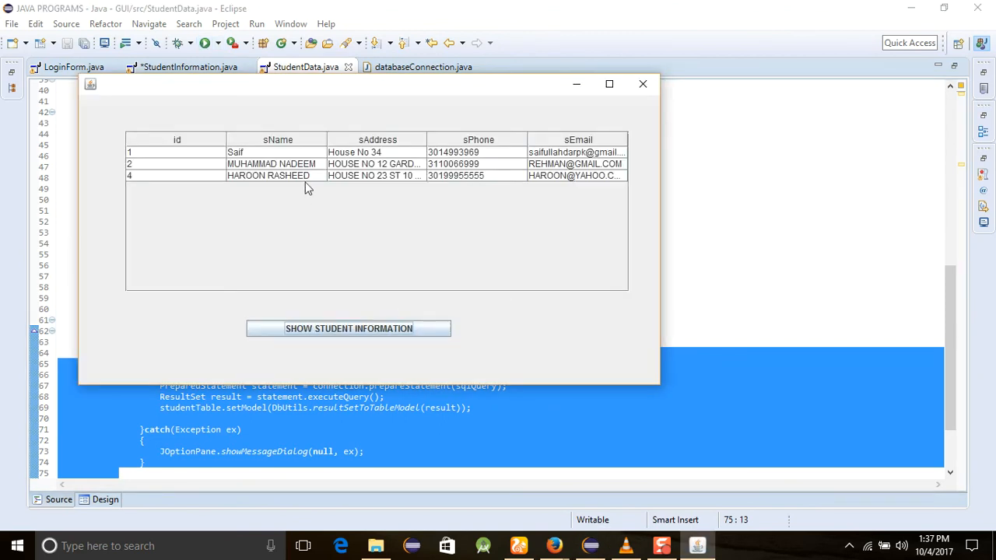
mouse_move(590, 182)
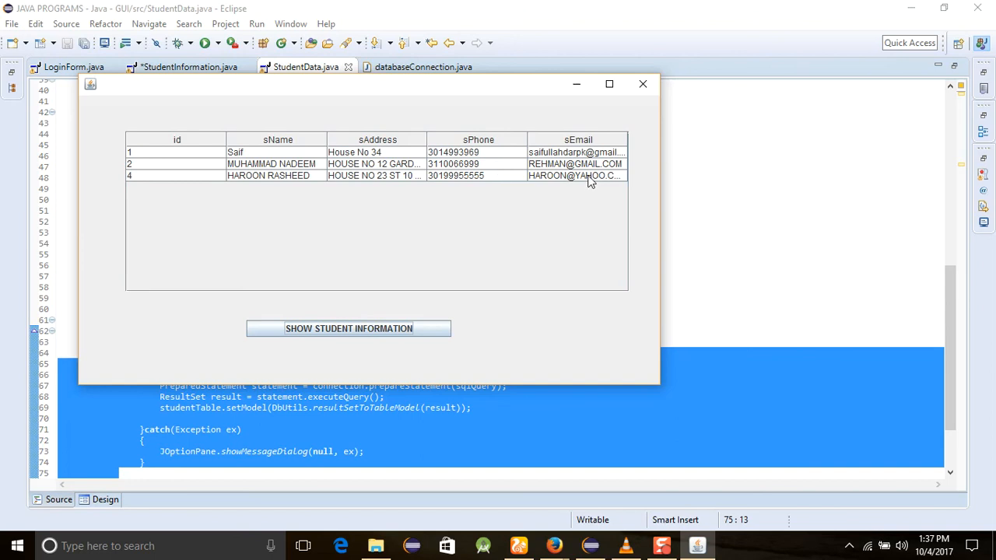
left_click(642, 83)
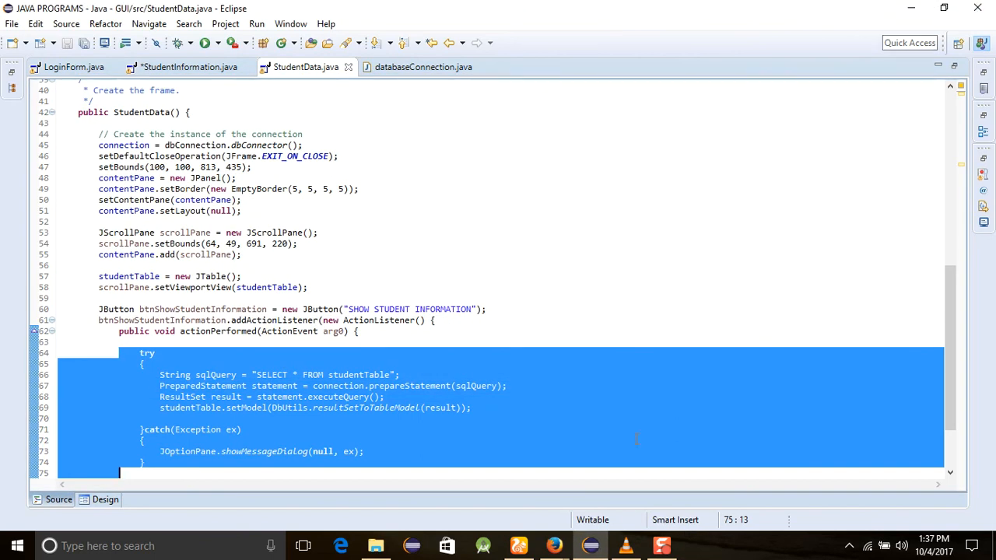
left_click(655, 379)
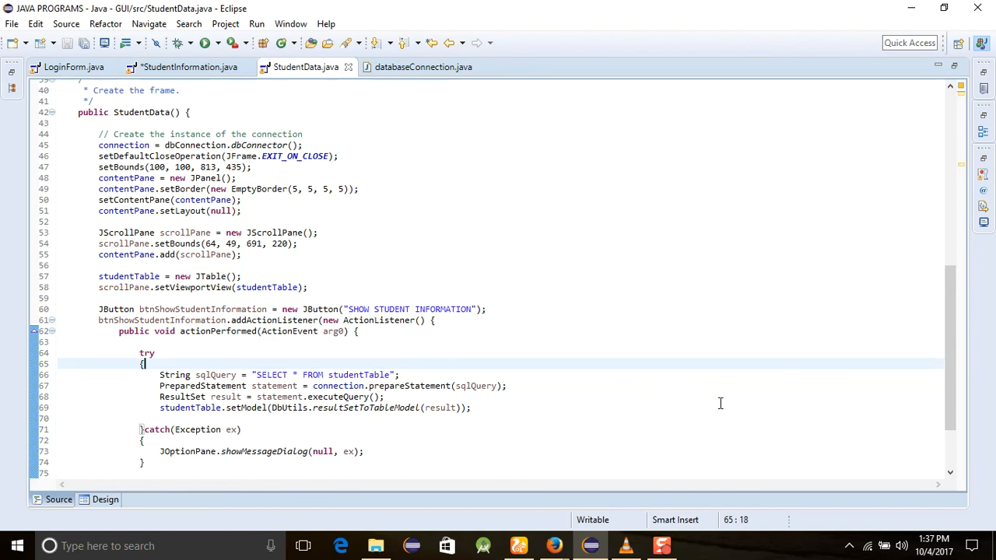
mouse_move(774, 519)
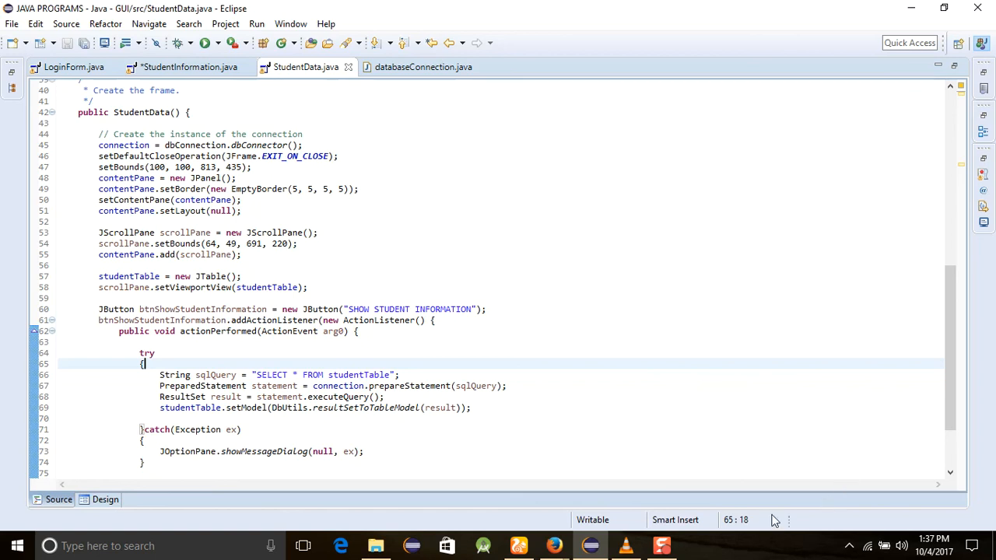